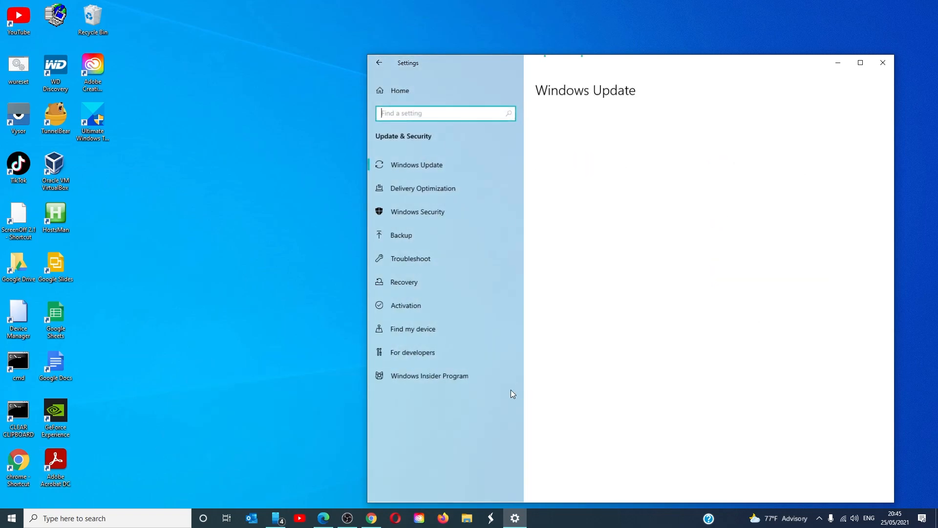
Step: Check the Windows Insider Program page showing Beta Channel and follow the 'Becoming a Windows Insider' link
{"action": "left_click", "coordinate": [430, 375]}
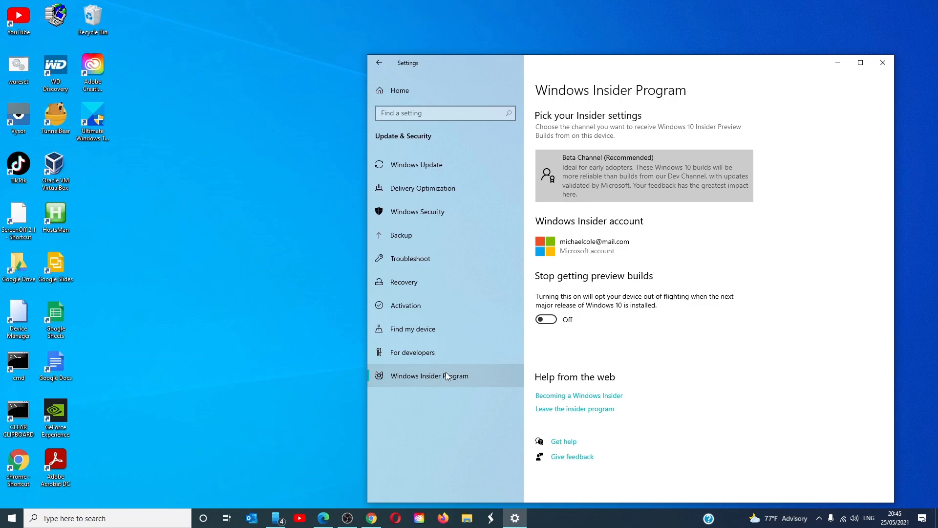
{"action": "left_click", "coordinate": [645, 175]}
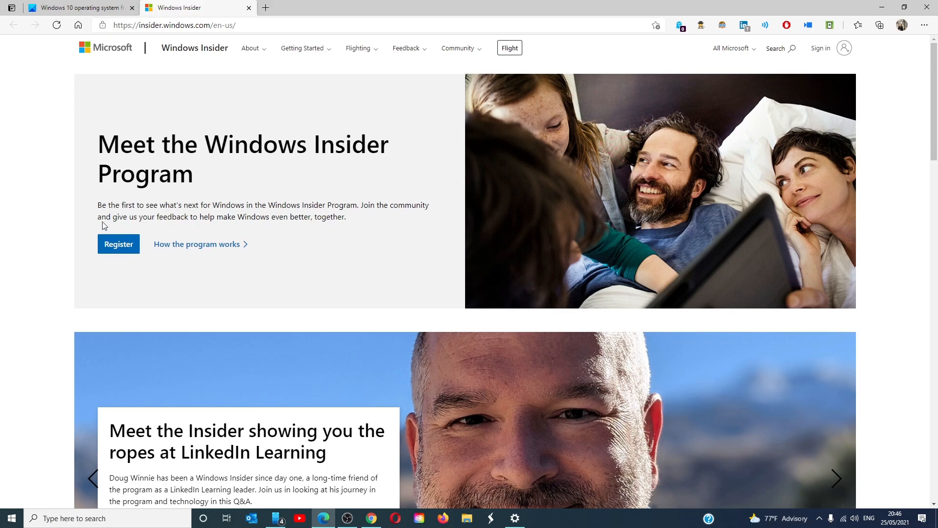
Step: Start registering for the Windows Insider Program on insider.windows.com
{"action": "left_click", "coordinate": [119, 244]}
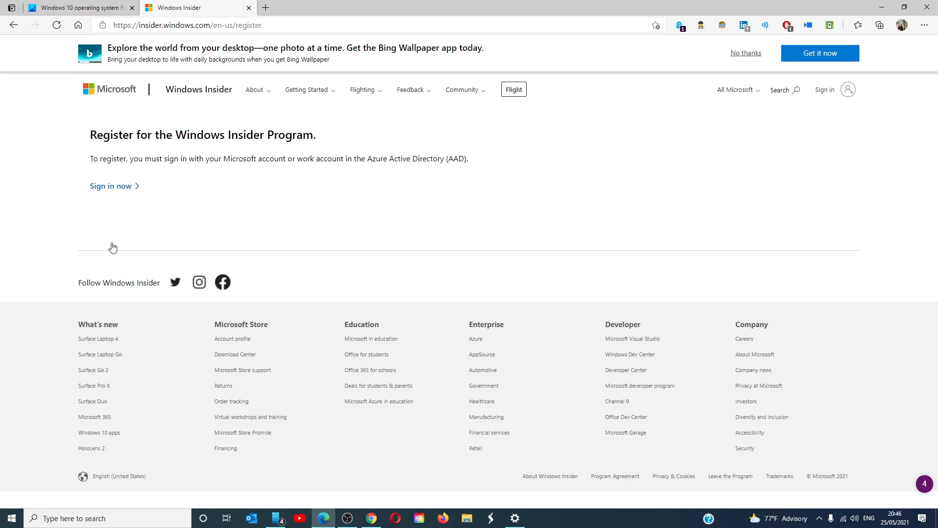
{"action": "mouse_move", "coordinate": [122, 197]}
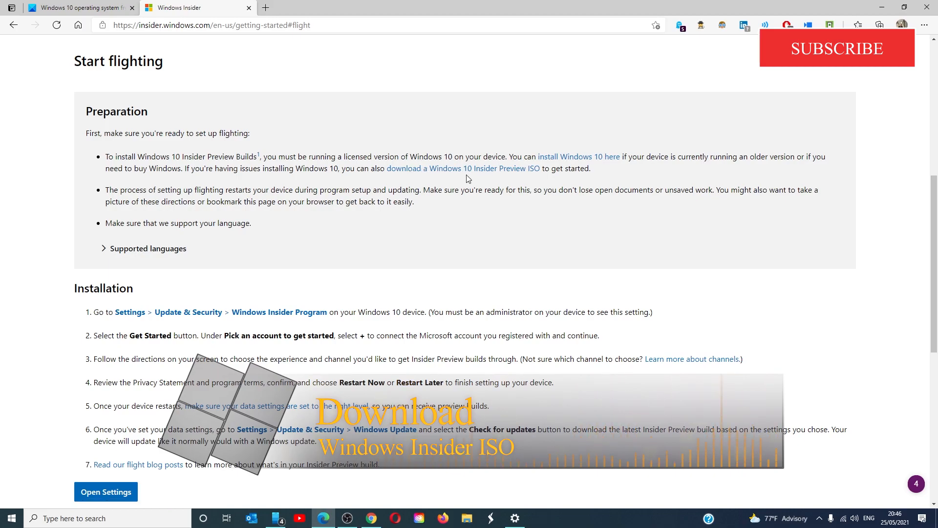
{"action": "mouse_move", "coordinate": [462, 169]}
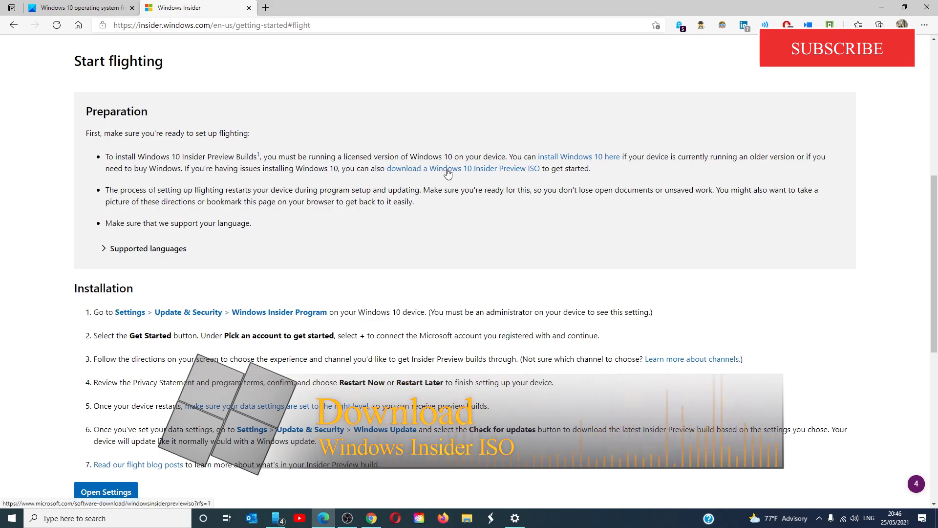
{"action": "mouse_move", "coordinate": [494, 173]}
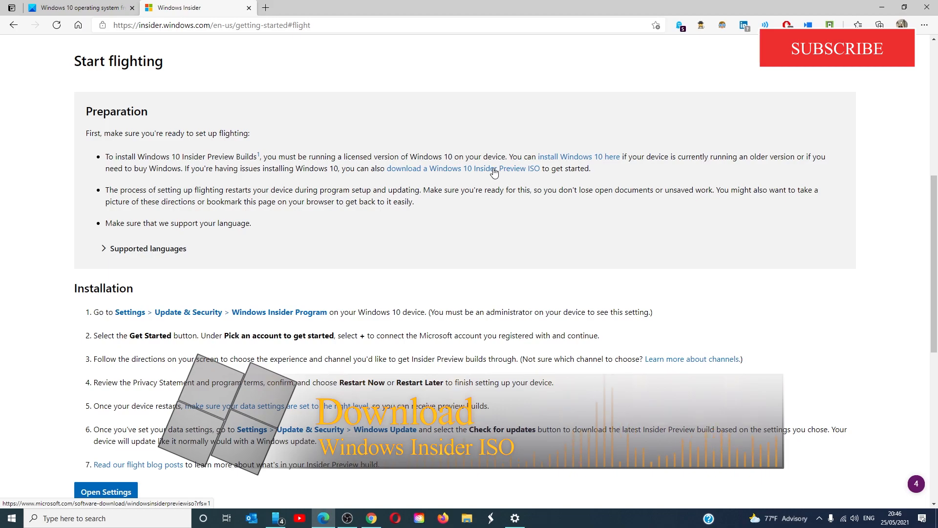
Step: Go to the Insider Preview ISO download page and confirm the Windows 10 Insider Preview (Beta Channel) Build 19043.928 edition
{"action": "left_click", "coordinate": [463, 168]}
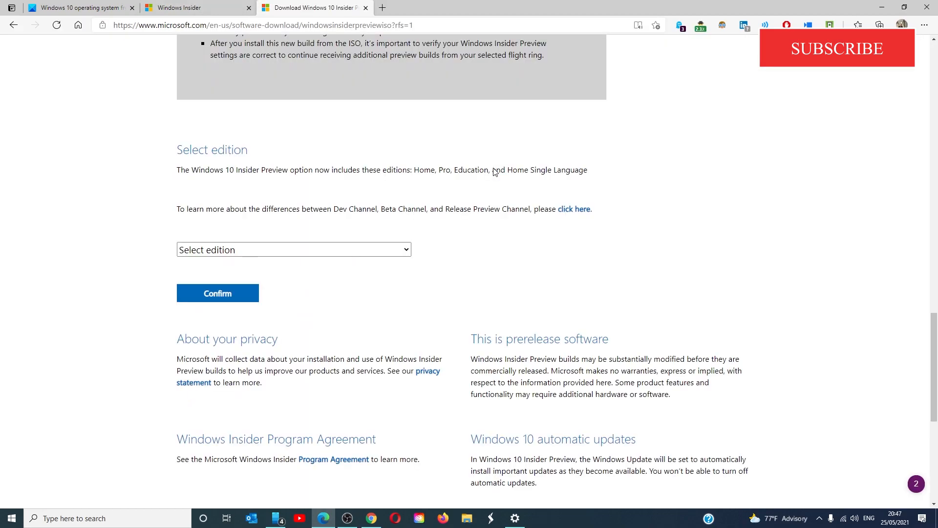
{"action": "left_click", "coordinate": [292, 249]}
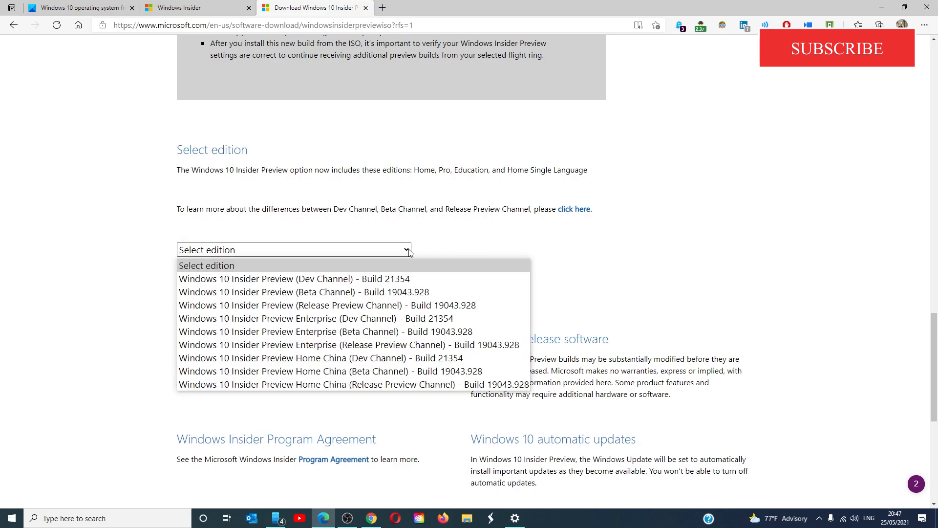
{"action": "mouse_move", "coordinate": [303, 292]}
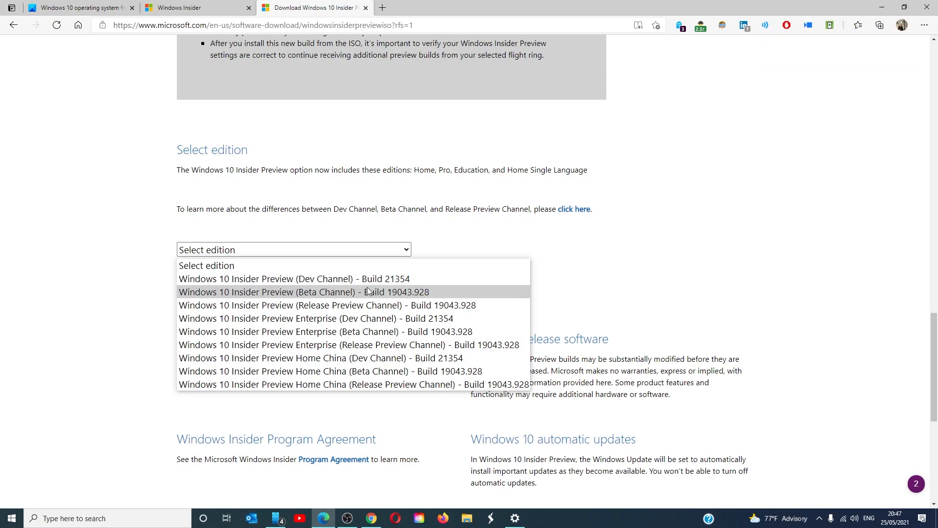
{"action": "left_click", "coordinate": [304, 292]}
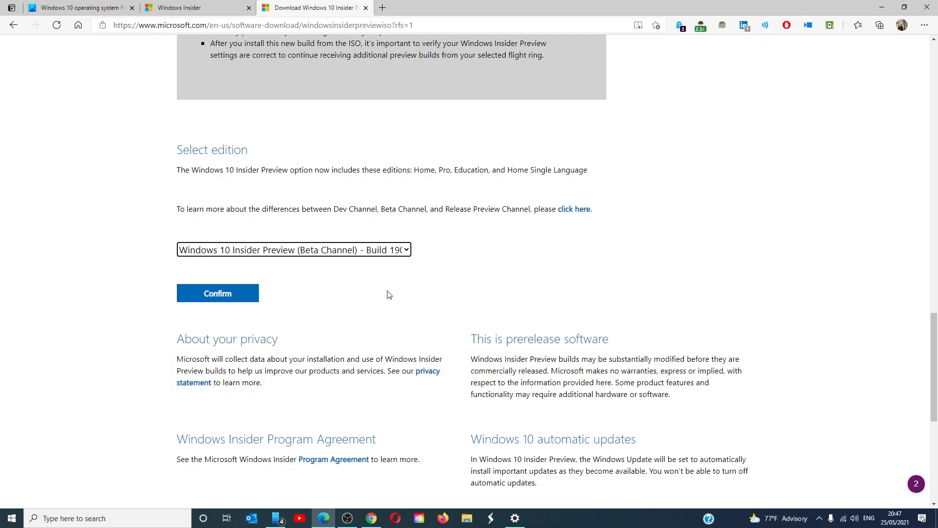
{"action": "mouse_move", "coordinate": [278, 332]}
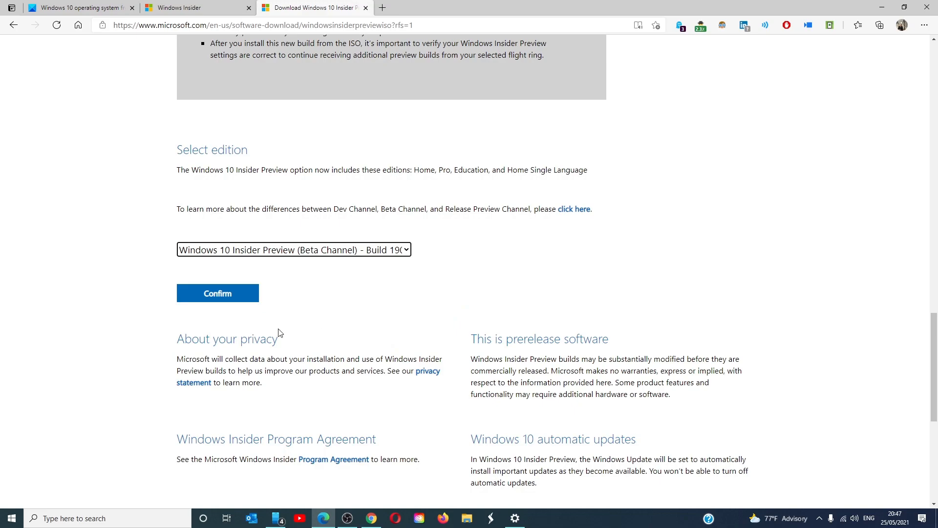
{"action": "left_click", "coordinate": [217, 292]}
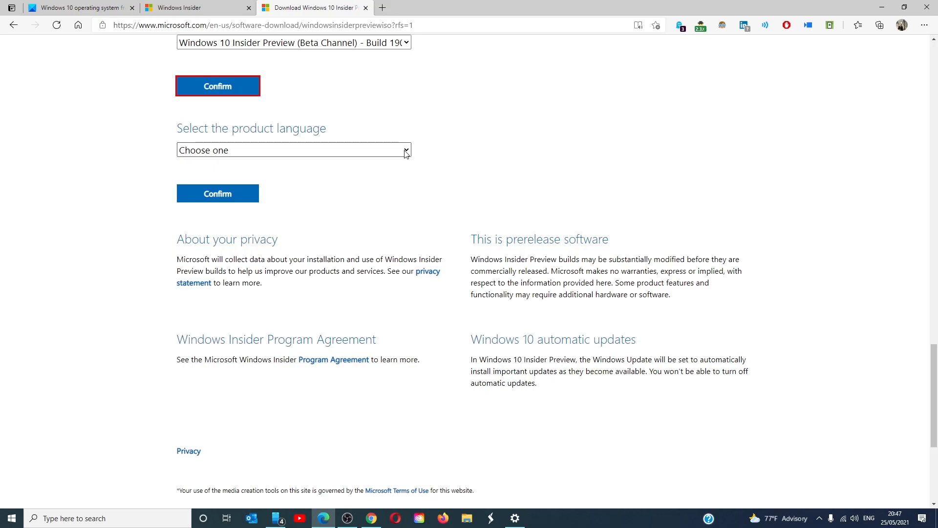
Step: Confirm English (United Kingdom) as product language and start the 64-bit Build 19043.928 ISO download
{"action": "left_click", "coordinate": [294, 150]}
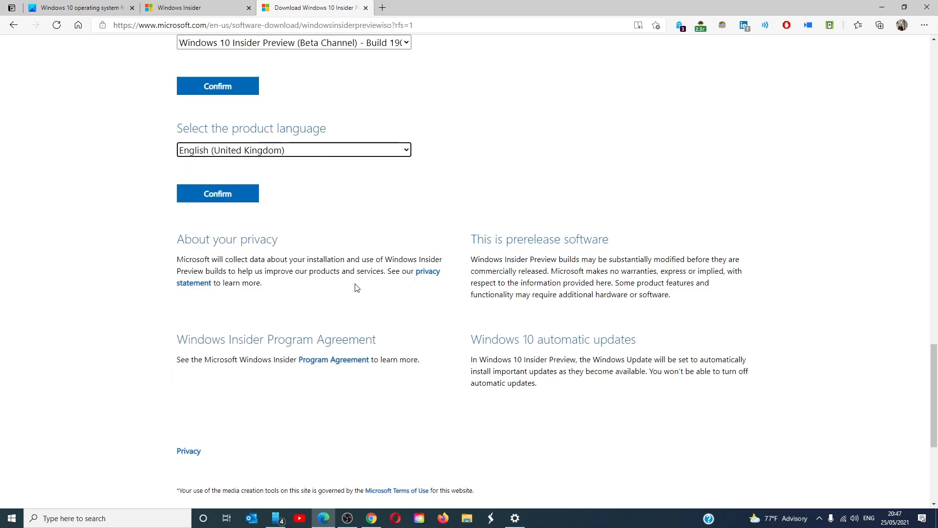
{"action": "mouse_move", "coordinate": [366, 287]}
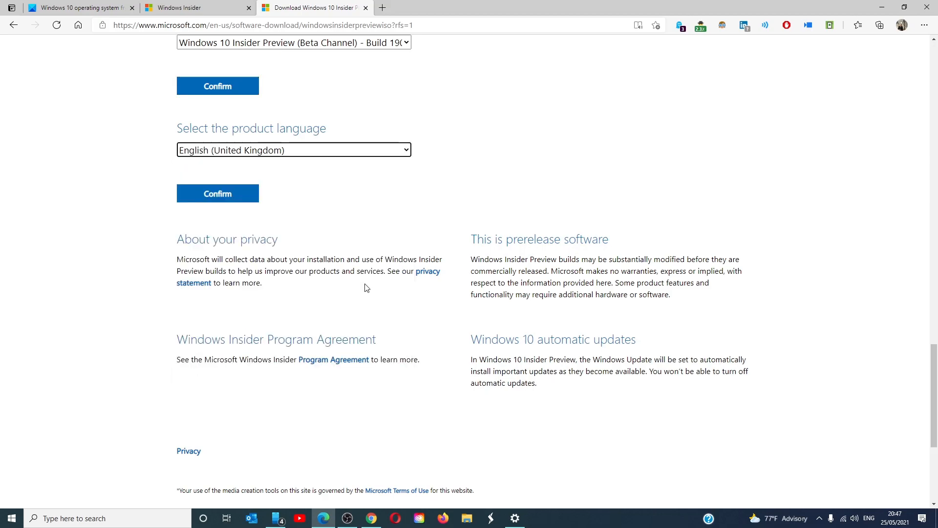
{"action": "left_click", "coordinate": [217, 193]}
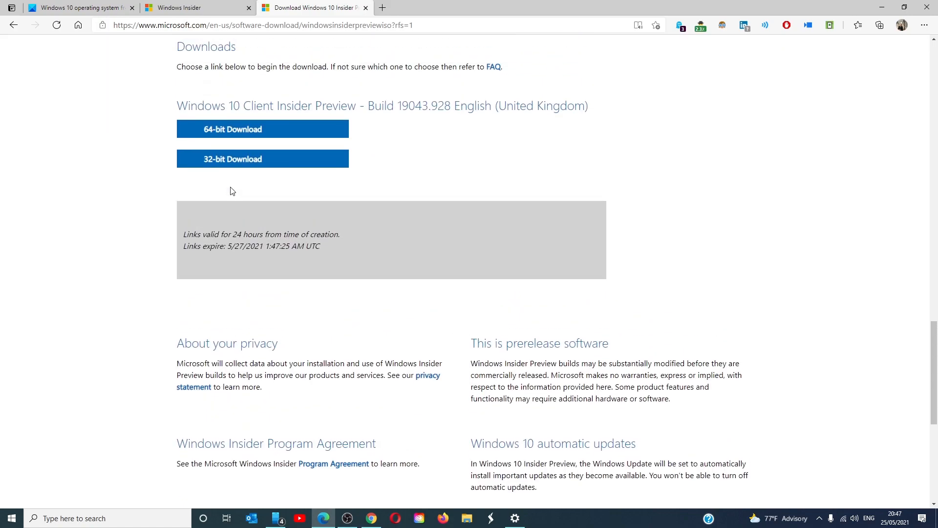
{"action": "mouse_move", "coordinate": [262, 128]}
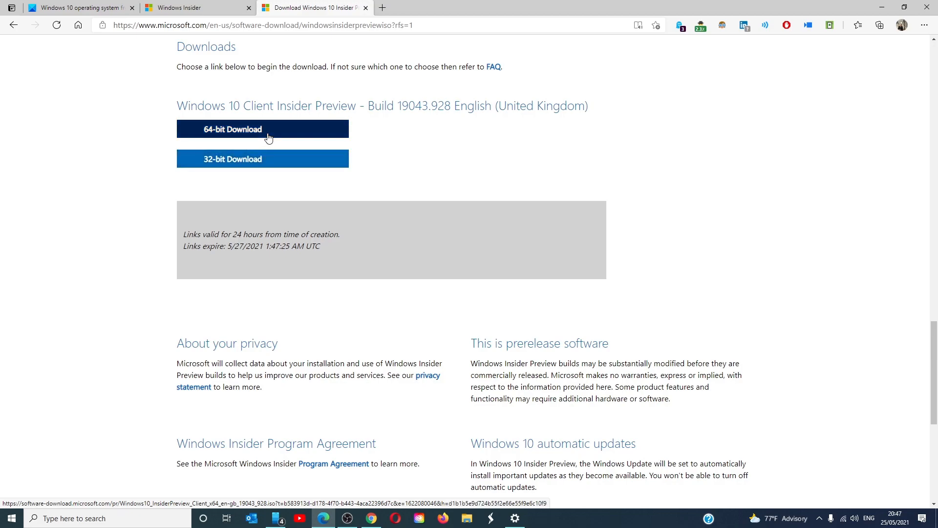
{"action": "left_click", "coordinate": [262, 129]}
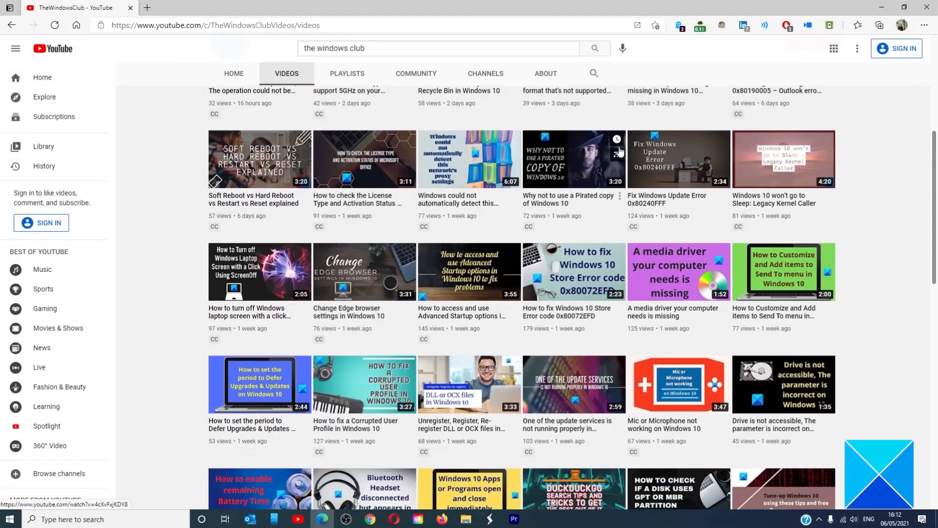
{"action": "scroll", "scroll_direction": "down", "scroll_amount": 3}
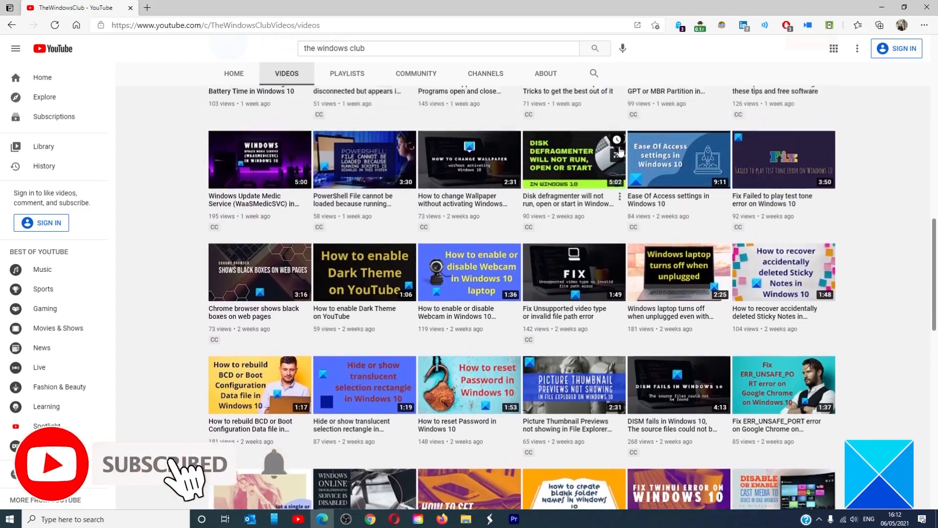
{"action": "scroll", "scroll_direction": "up", "scroll_amount": 3}
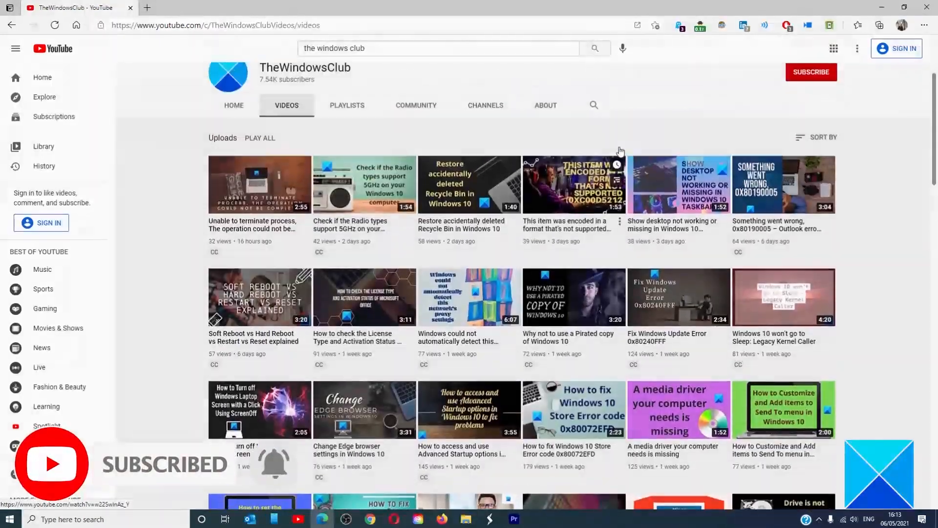